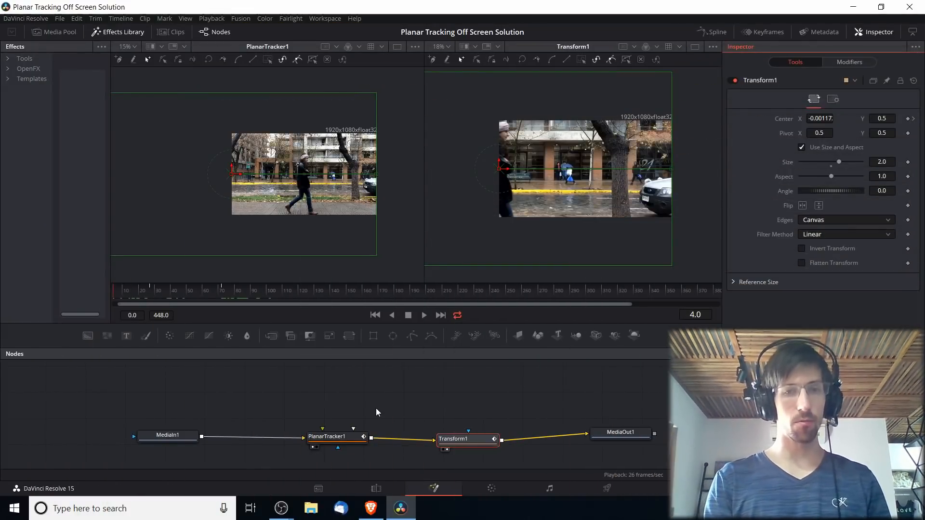
Step: Play back the finished tracking comp, then switch to the Edit page's Tutorial timeline
{"action": "left_click", "coordinate": [424, 315]}
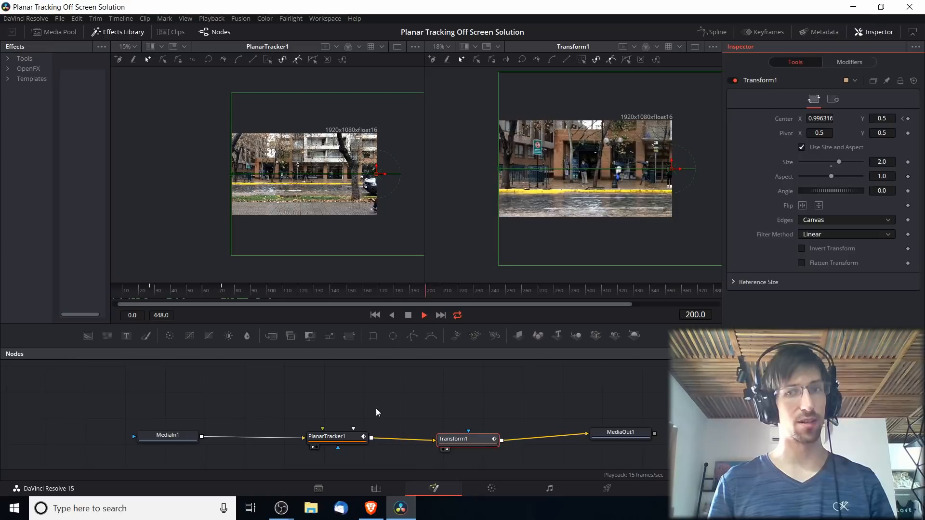
{"action": "left_click", "coordinate": [376, 489]}
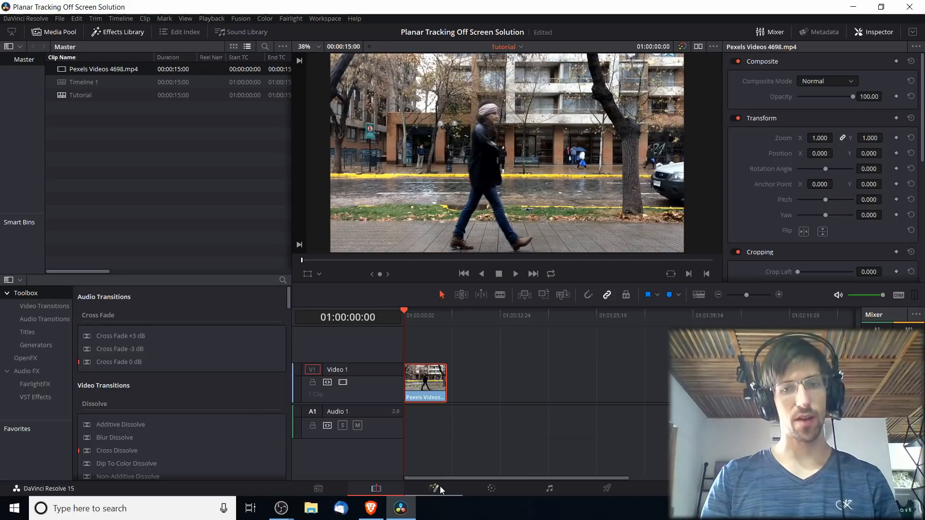
Step: In Fusion, select MediaIn1 and add a Planar Tracker node from Add Tool > Tracking
{"action": "left_click", "coordinate": [434, 488]}
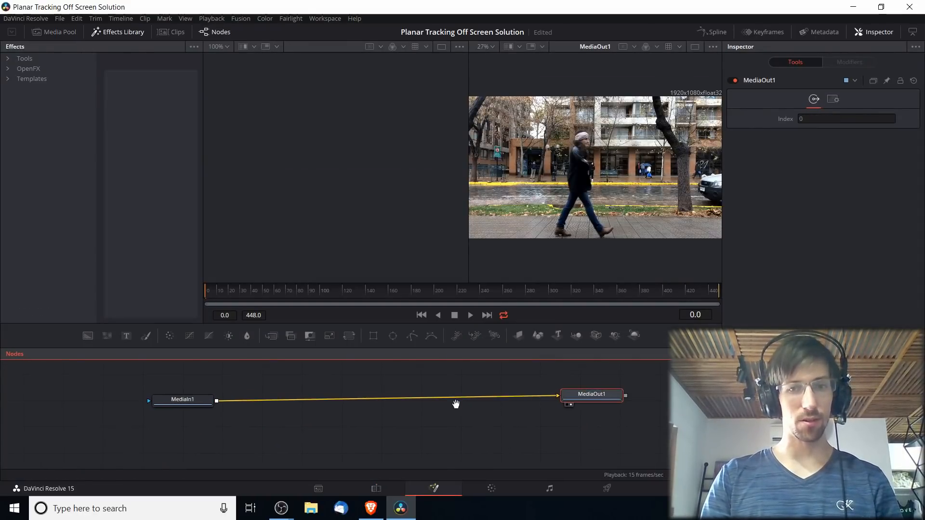
{"action": "left_click", "coordinate": [187, 399]}
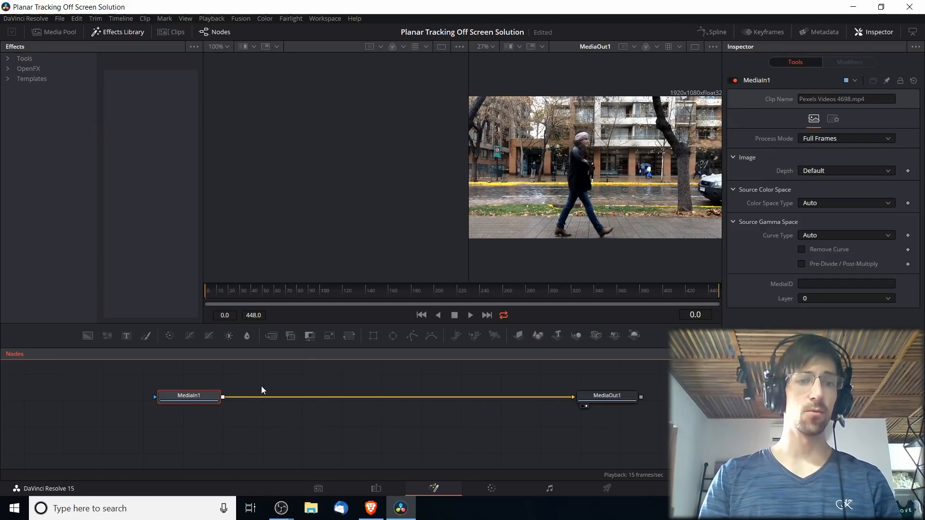
{"action": "right_click", "coordinate": [262, 390]}
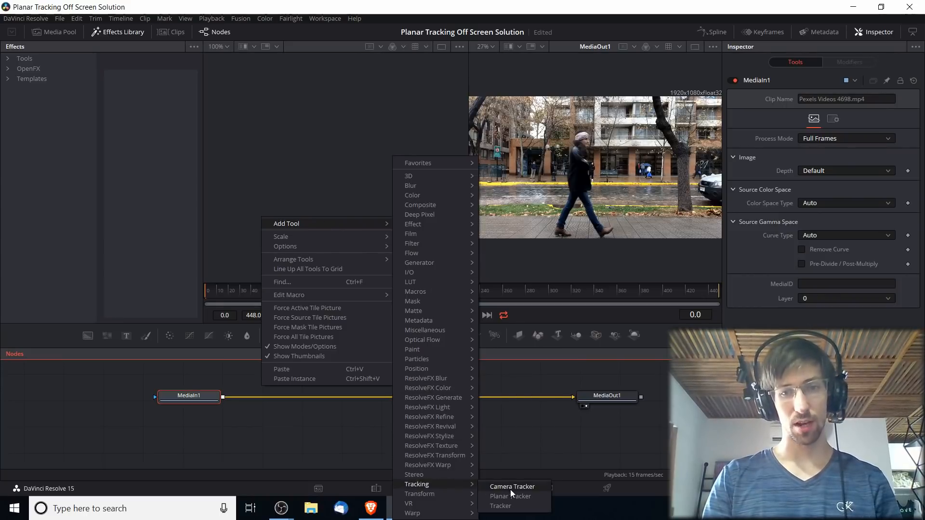
{"action": "left_click", "coordinate": [509, 497]}
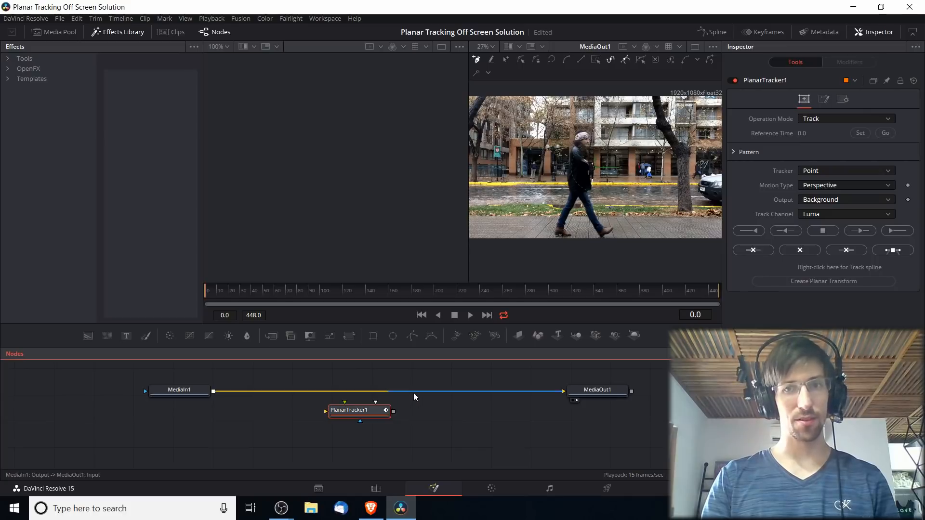
{"action": "mouse_move", "coordinate": [415, 395]}
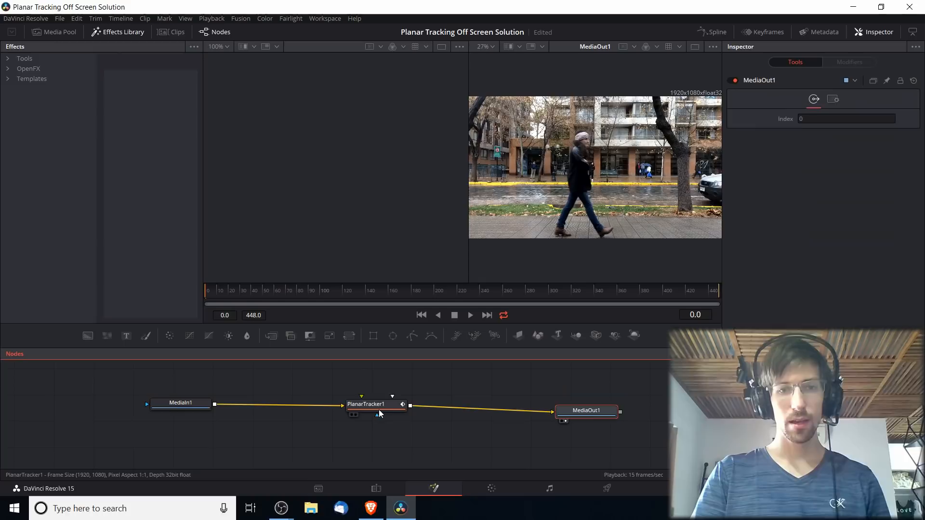
Step: Select PlanarTracker1 and set Tracker to Hybrid Point/Area and Motion Type to Translation
{"action": "left_click", "coordinate": [365, 404]}
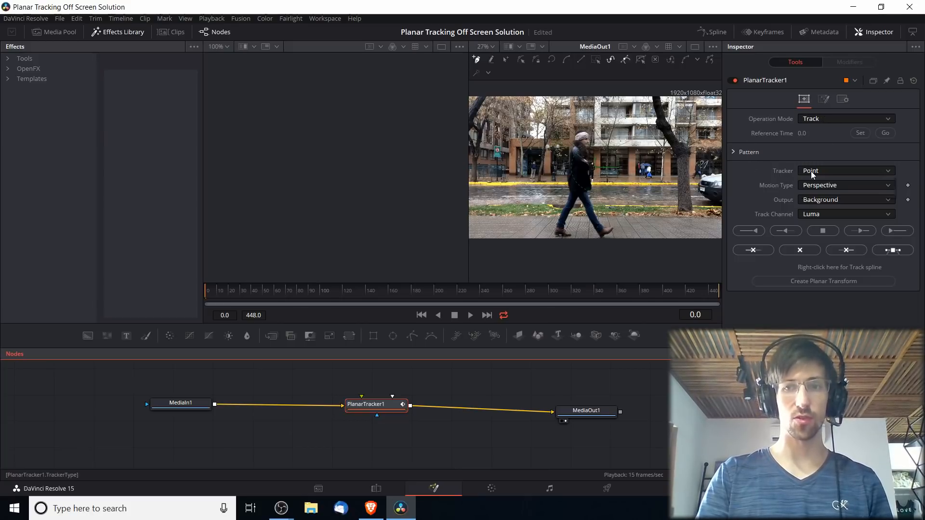
{"action": "left_click", "coordinate": [844, 170]}
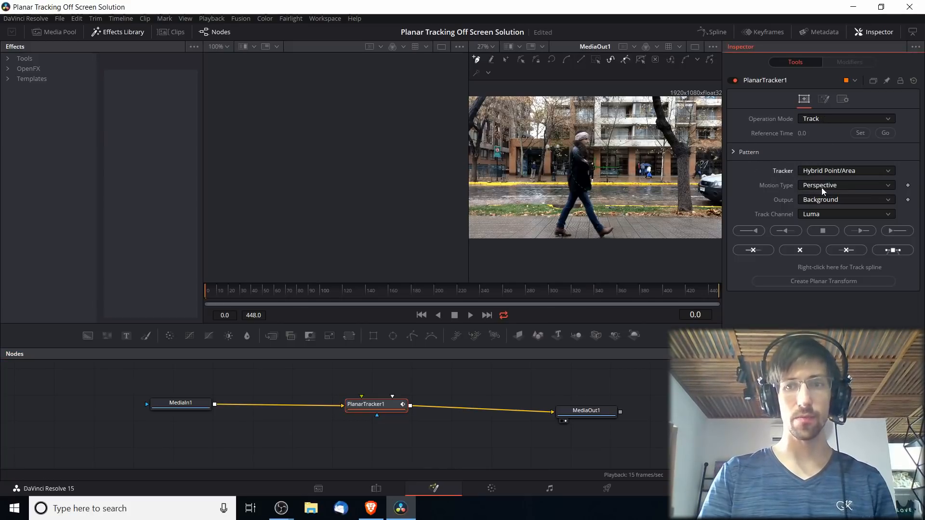
{"action": "left_click", "coordinate": [845, 184]}
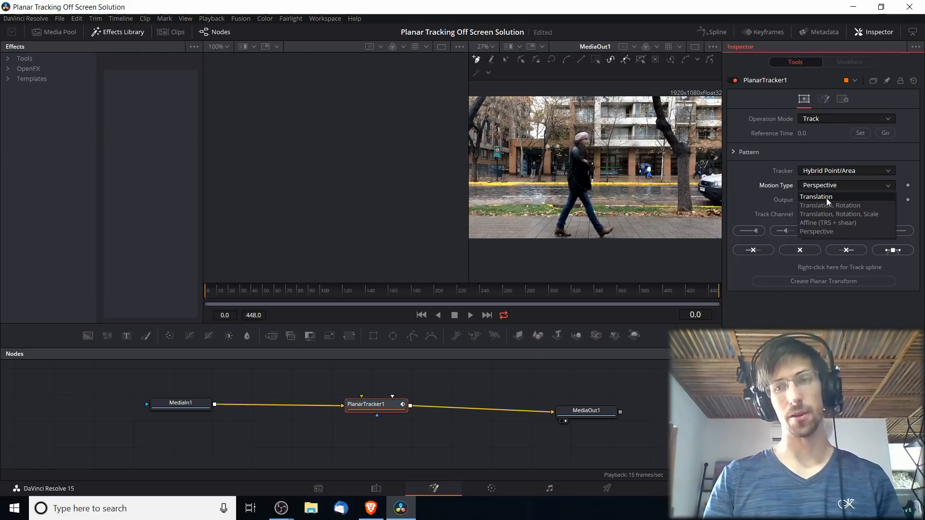
{"action": "left_click", "coordinate": [815, 197]}
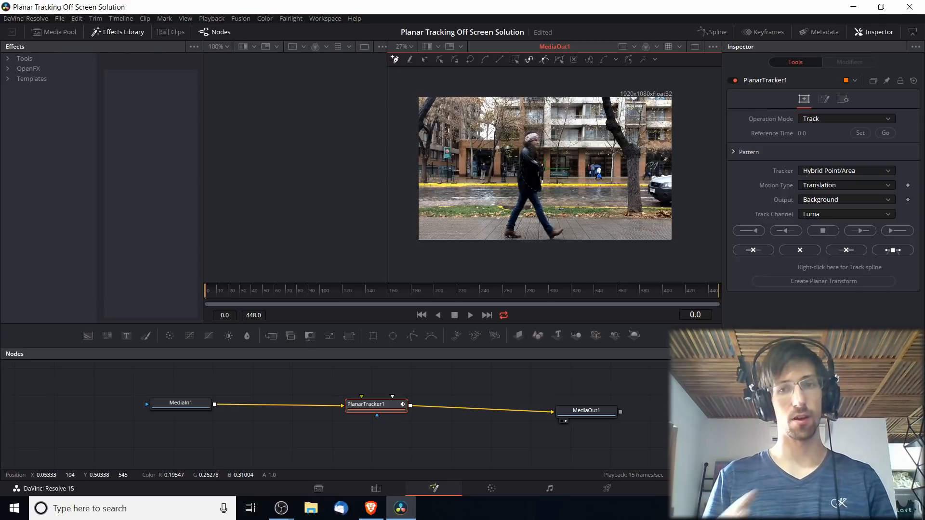
Step: Move the Fusion viewer to frame 54, where the silver car passes the storefronts
{"action": "left_click", "coordinate": [232, 289]}
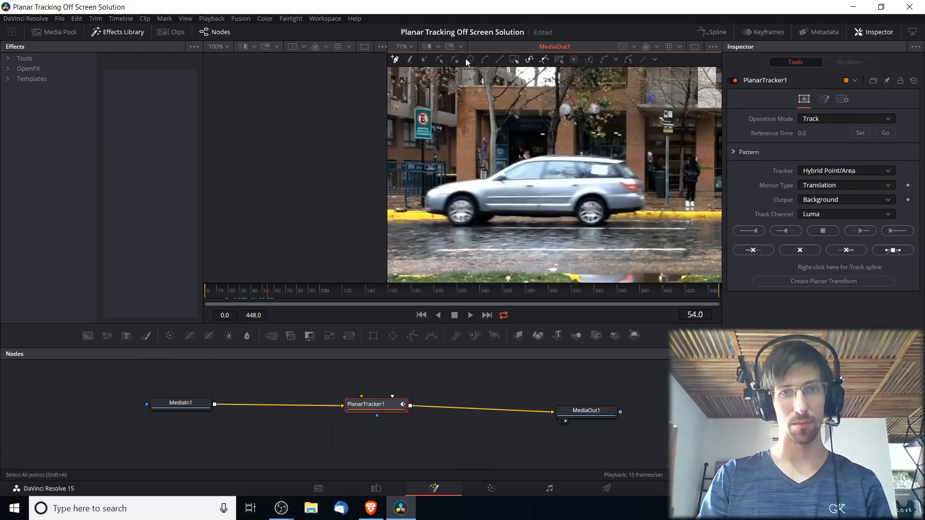
{"action": "mouse_move", "coordinate": [394, 59]}
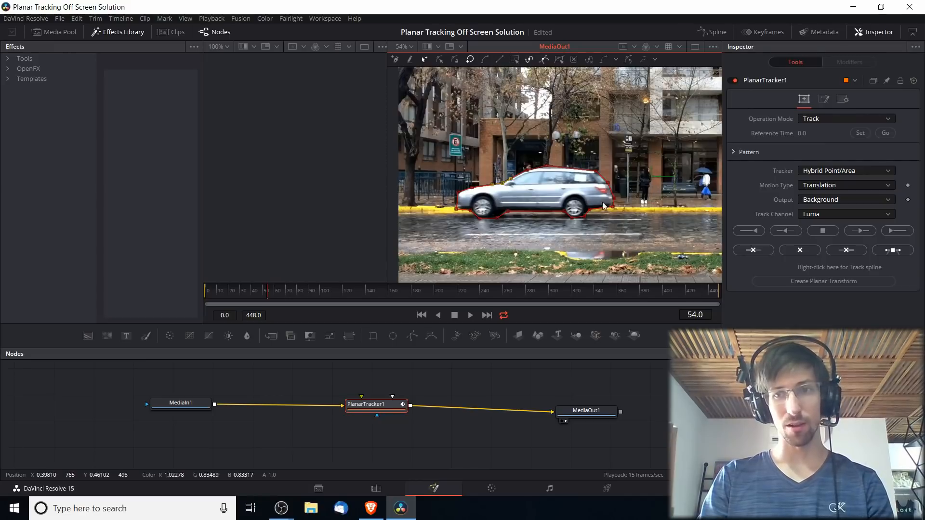
{"action": "mouse_move", "coordinate": [722, 76]}
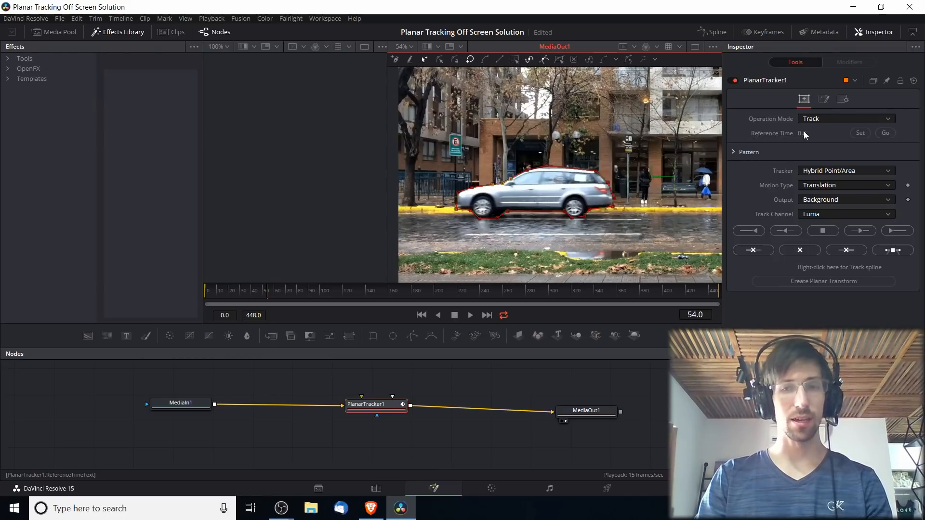
Step: Set the reference time to frame 54 and track the car forward to frame 76
{"action": "left_click", "coordinate": [860, 133]}
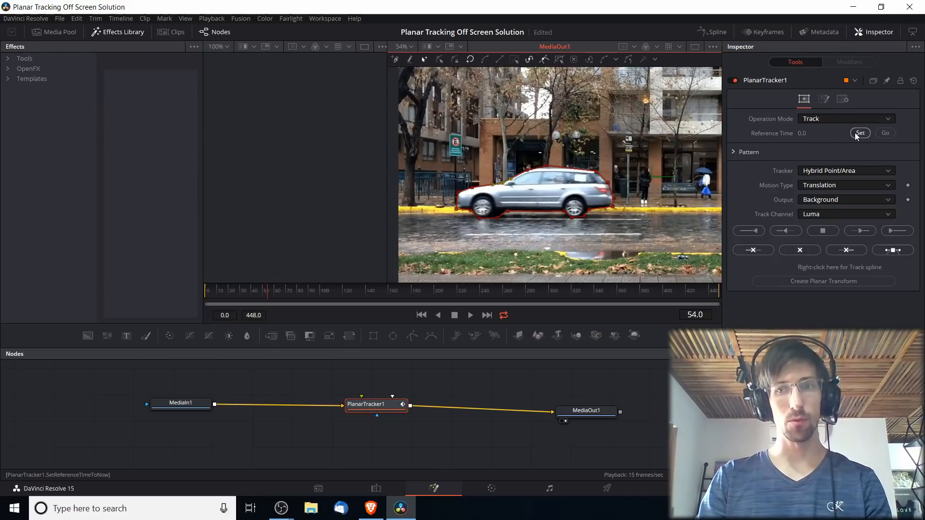
{"action": "left_click", "coordinate": [860, 133]}
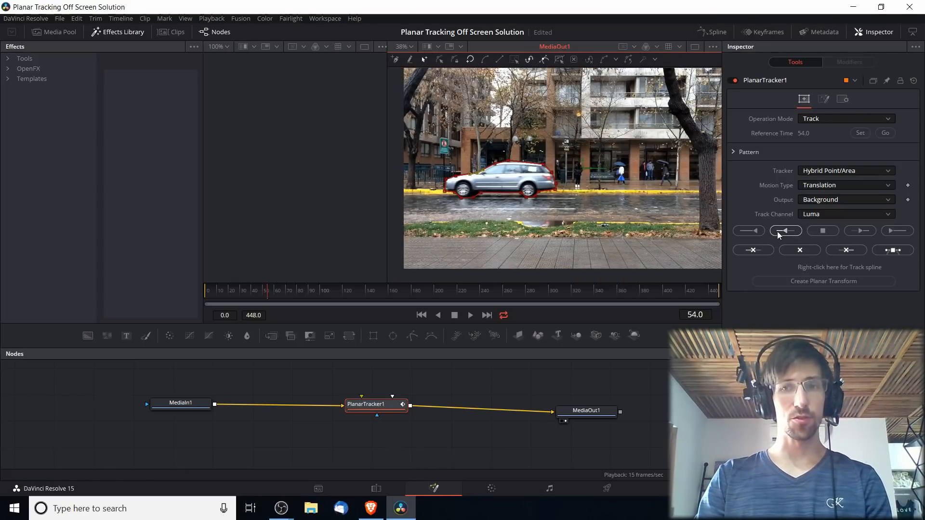
{"action": "left_click", "coordinate": [823, 230]}
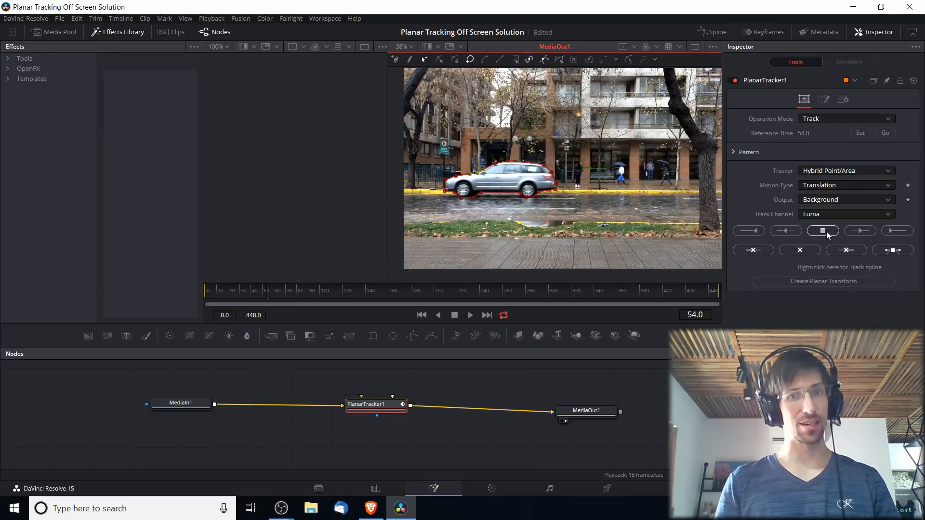
{"action": "left_click", "coordinate": [822, 231]}
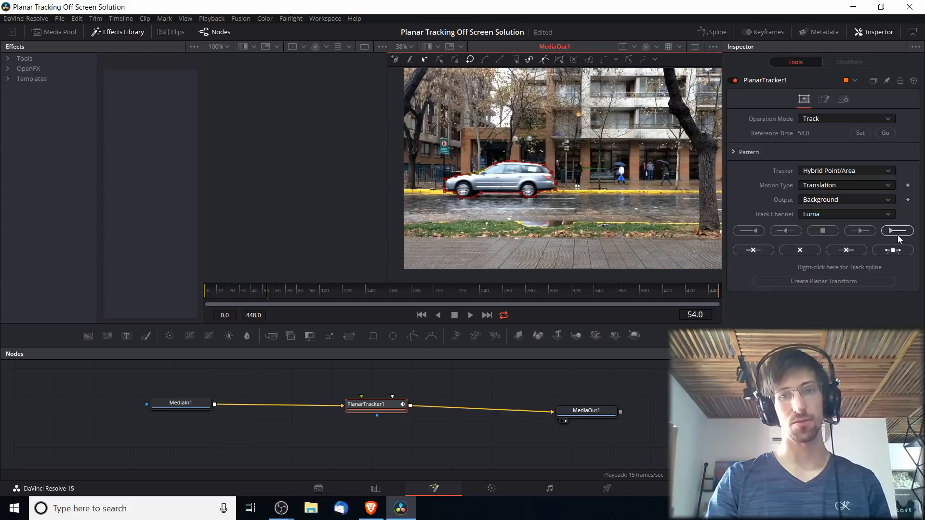
{"action": "left_click", "coordinate": [896, 230]}
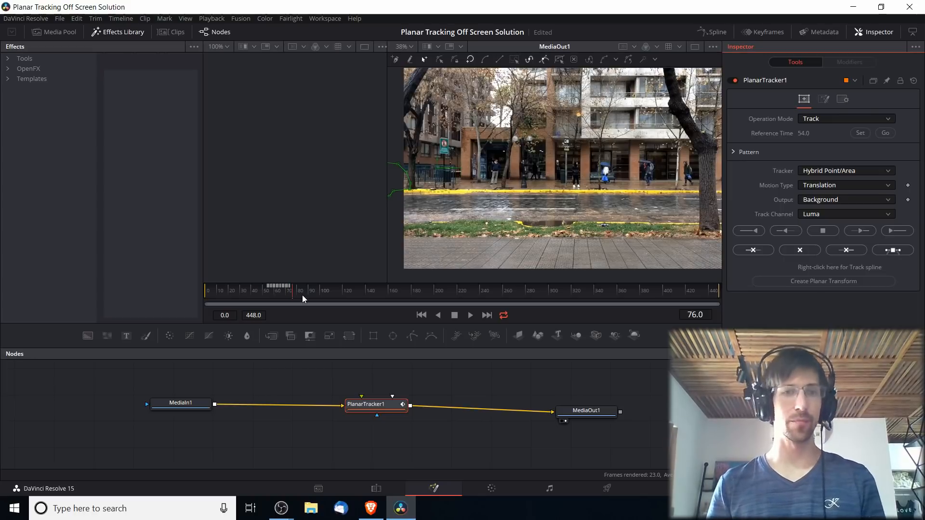
Step: Return to reference frame 54 and track the car pattern backward toward the start
{"action": "left_click", "coordinate": [884, 133]}
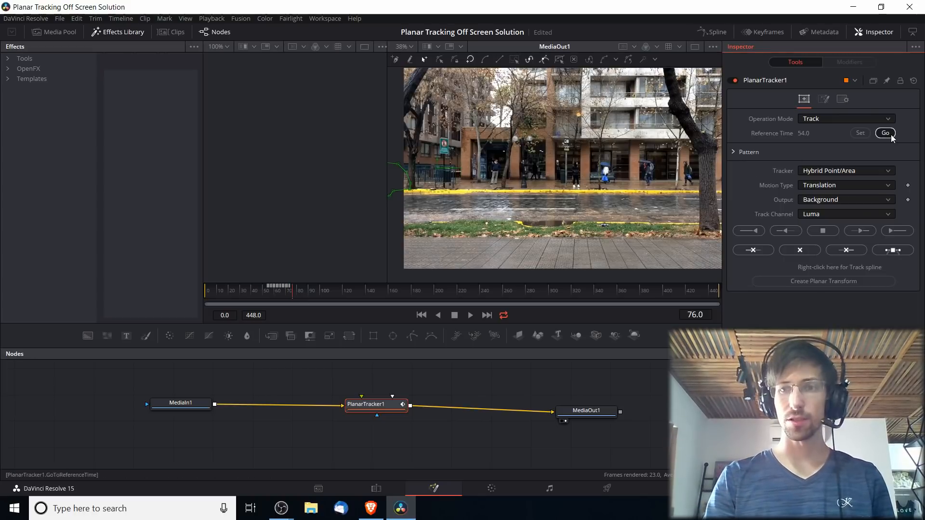
{"action": "left_click", "coordinate": [884, 132]}
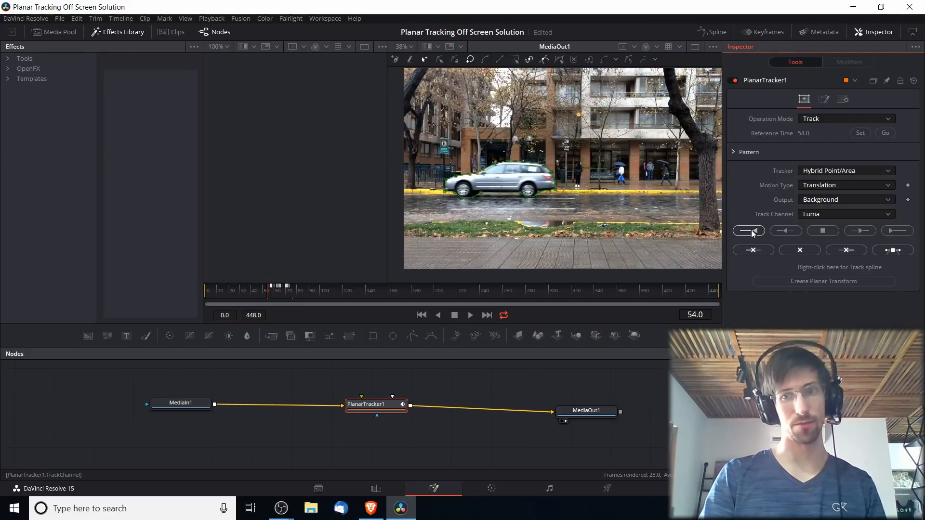
{"action": "left_click", "coordinate": [747, 231]}
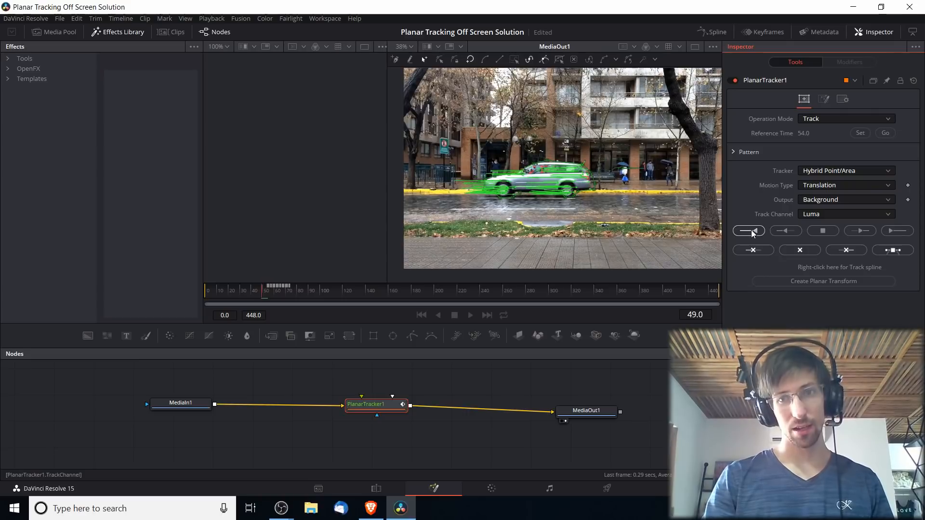
{"action": "left_click", "coordinate": [748, 231]}
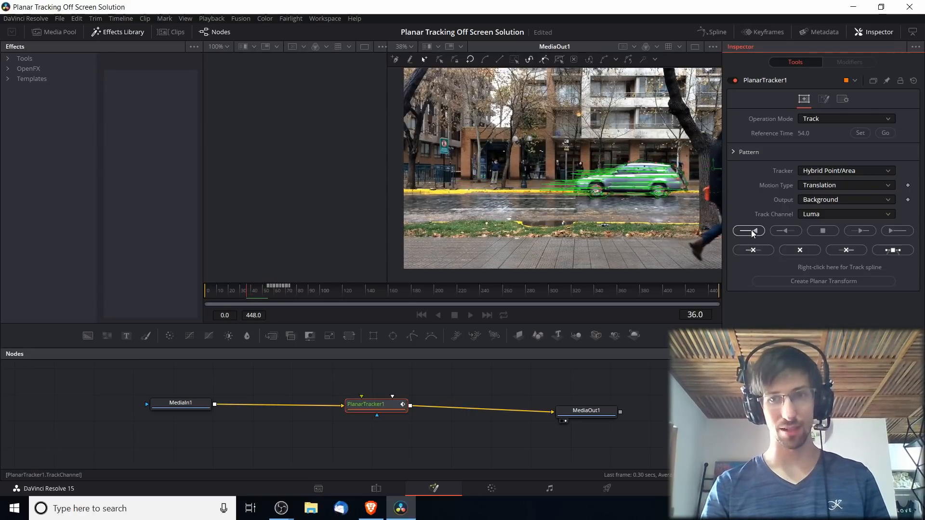
{"action": "left_click", "coordinate": [748, 231]}
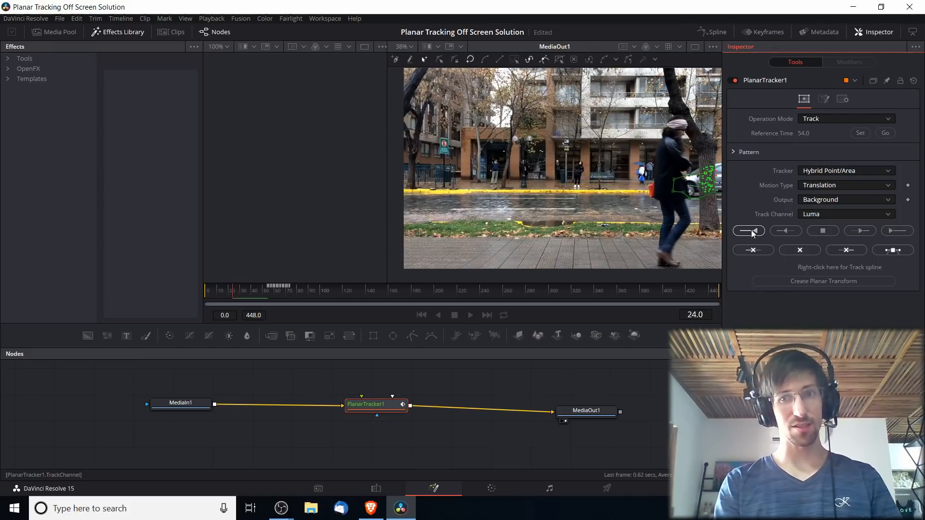
{"action": "left_click", "coordinate": [748, 230]}
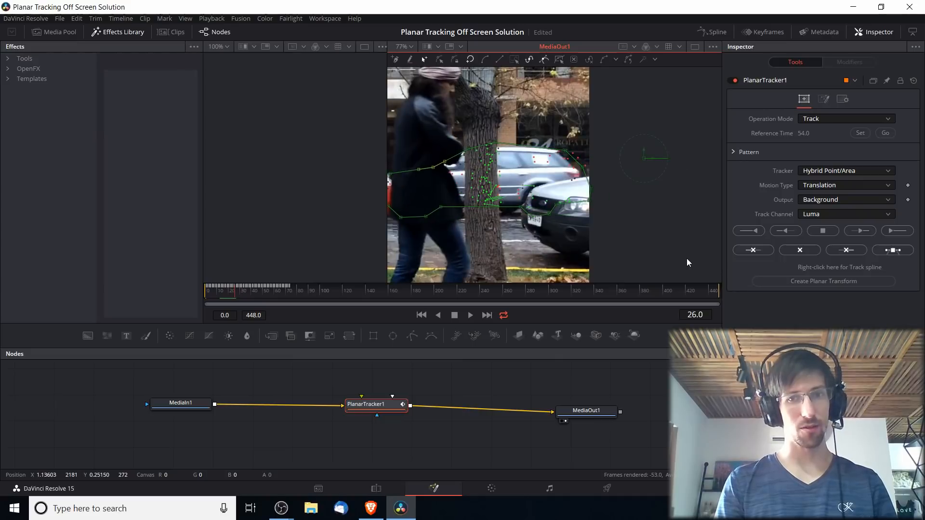
Step: Move the playhead to frame 20, where the outline has drifted off the car
{"action": "left_click", "coordinate": [436, 315]}
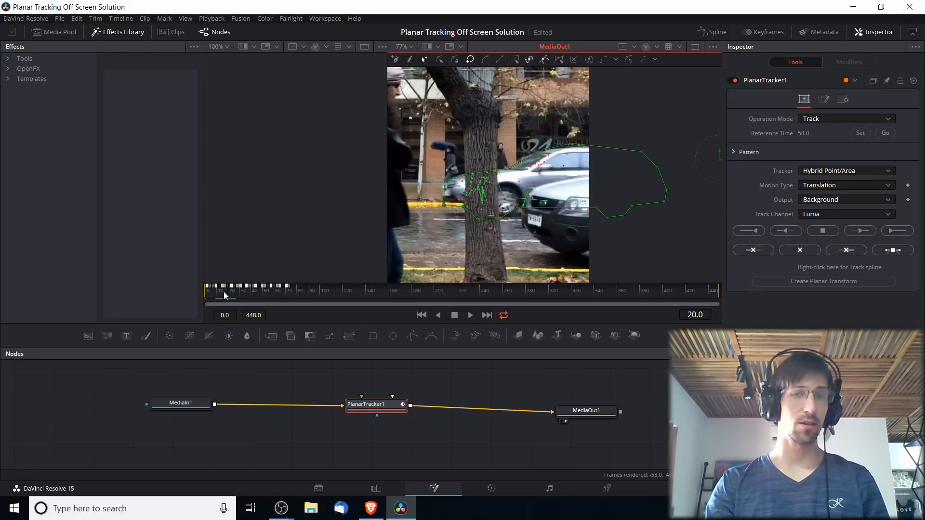
{"action": "left_click", "coordinate": [753, 250]}
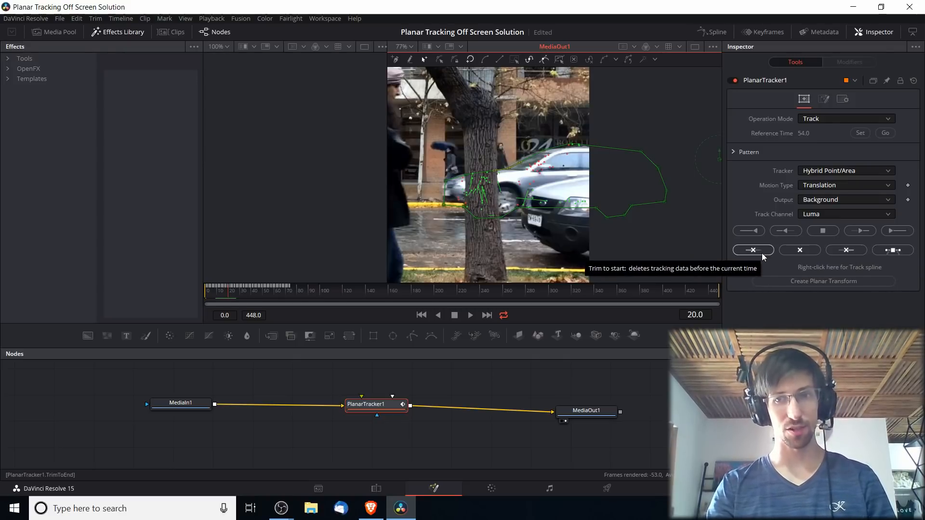
Step: Trim away all tracking data before frame 20 and confirm with OK
{"action": "left_click", "coordinate": [752, 250]}
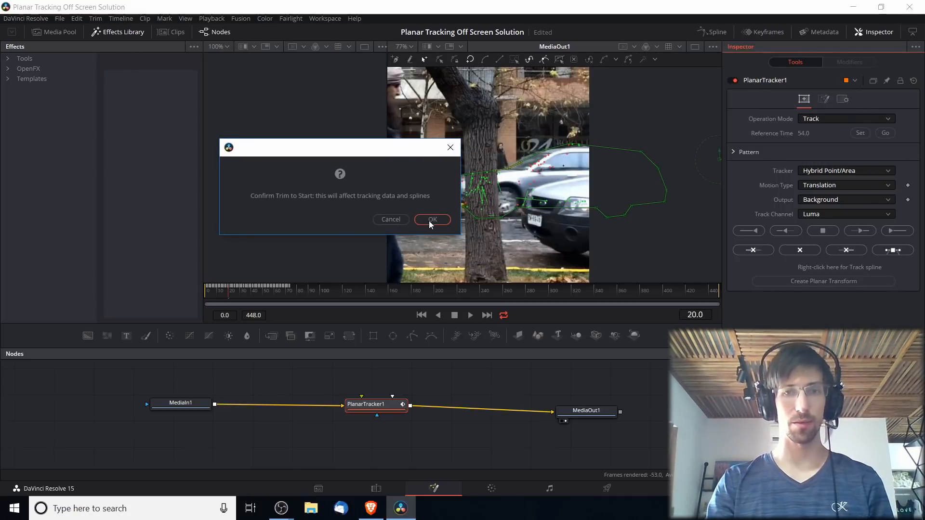
{"action": "left_click", "coordinate": [431, 220]}
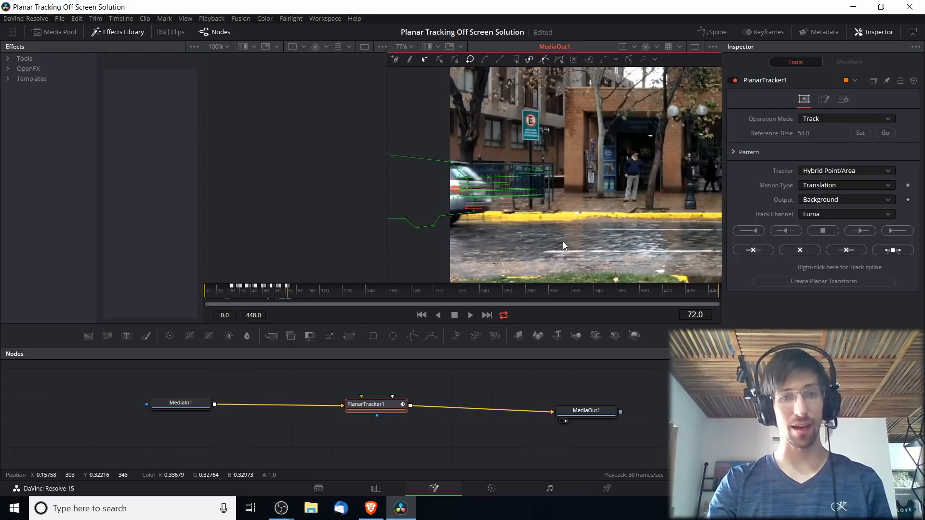
{"action": "mouse_move", "coordinate": [266, 300]}
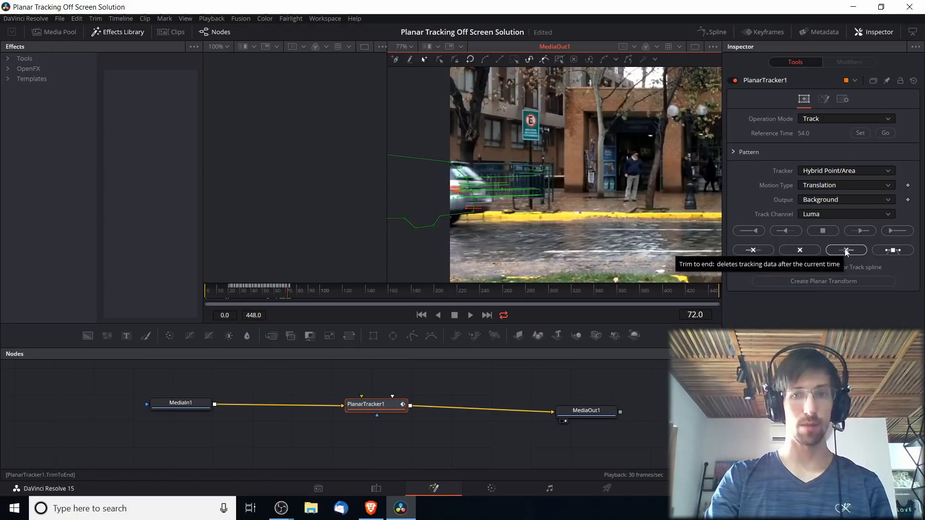
Step: Trim tracking data after frame 72, then set the tracker's Operation Mode to Steady
{"action": "left_click", "coordinate": [846, 250]}
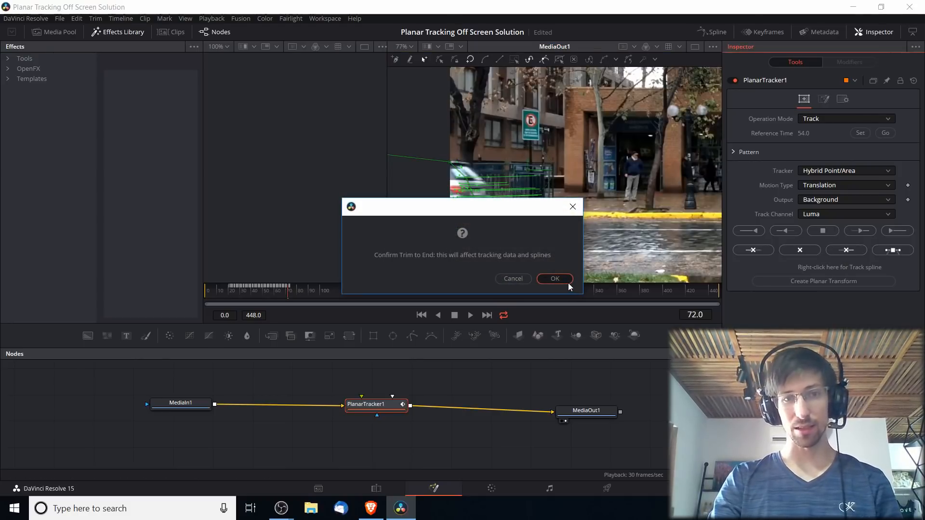
{"action": "left_click", "coordinate": [554, 279]}
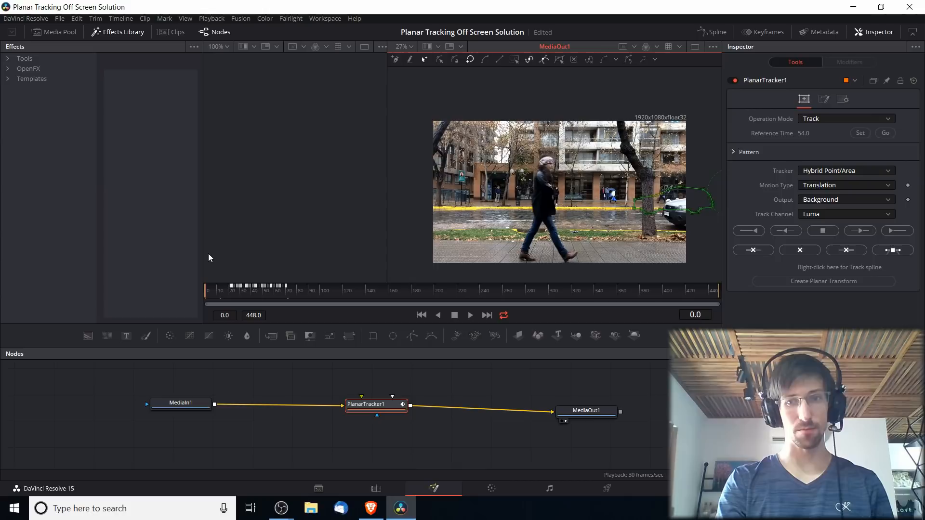
{"action": "left_click", "coordinate": [470, 314]}
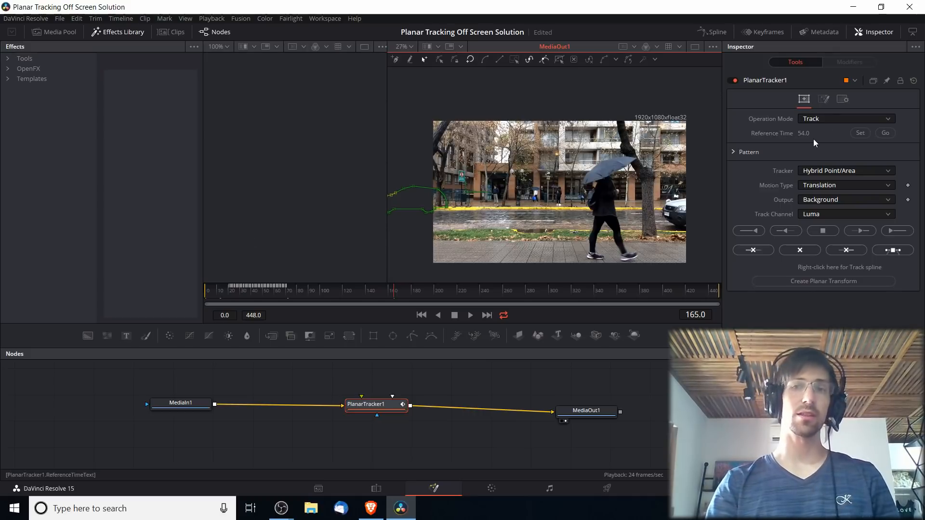
{"action": "left_click", "coordinate": [845, 118]}
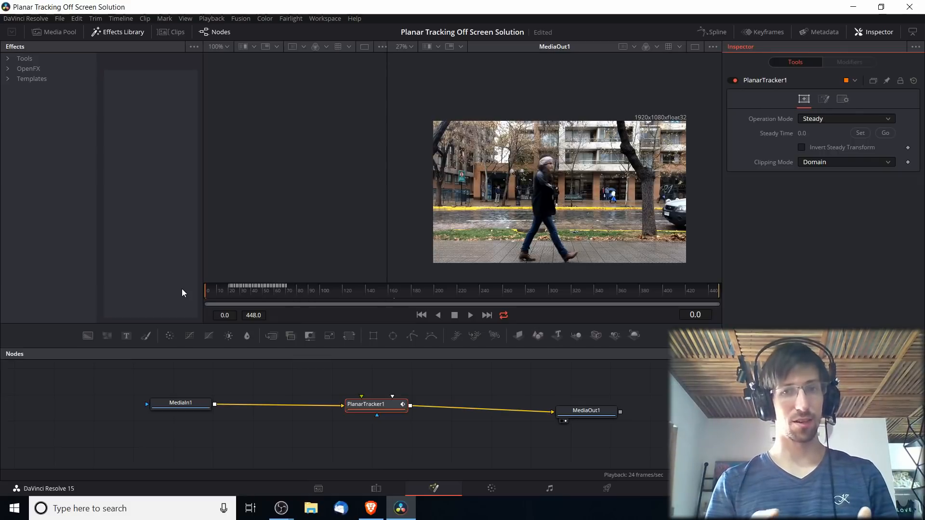
{"action": "left_click", "coordinate": [468, 315]}
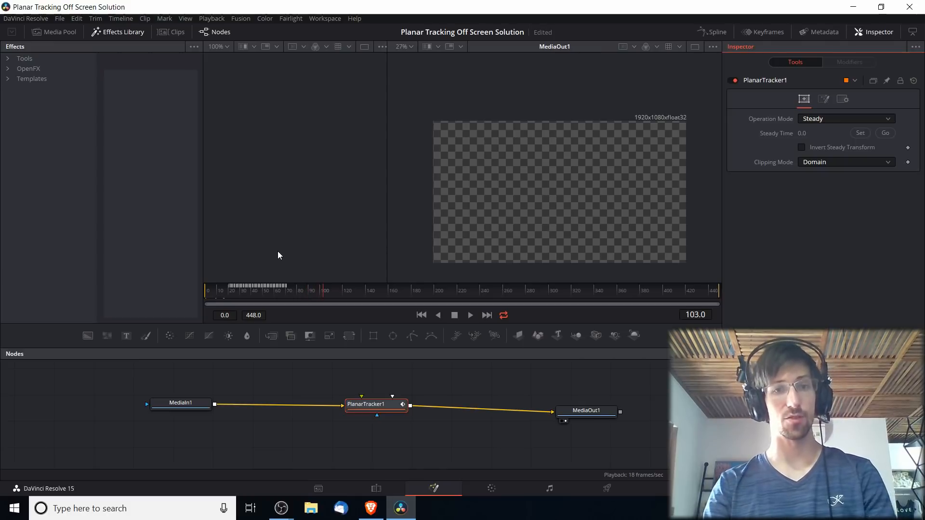
{"action": "left_click", "coordinate": [241, 290]}
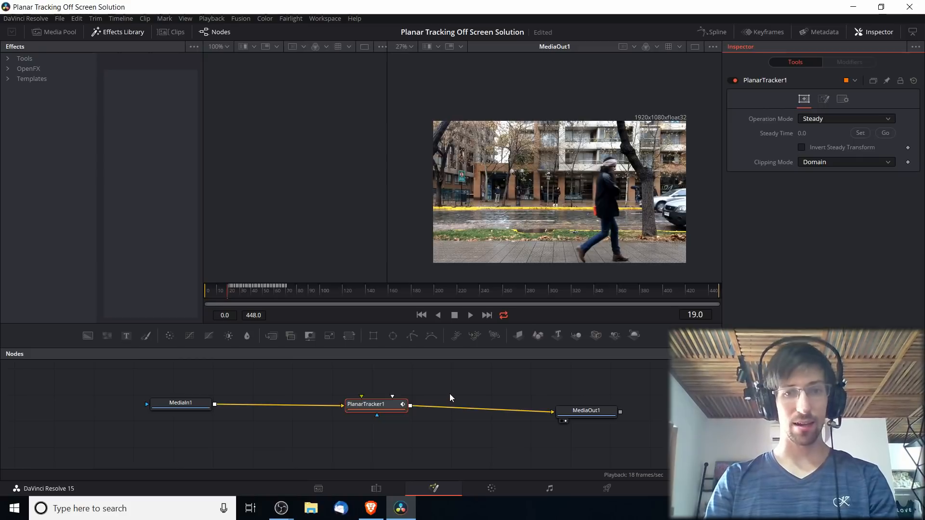
Step: Add a Transform node from Add Tool > Transform, wired between PlanarTracker1 and MediaOut1
{"action": "right_click", "coordinate": [450, 398]}
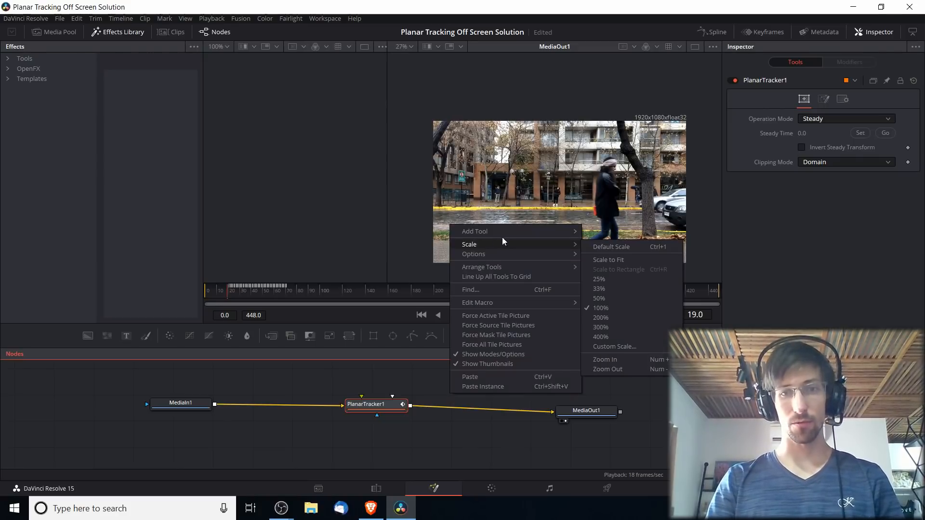
{"action": "mouse_move", "coordinate": [474, 231]}
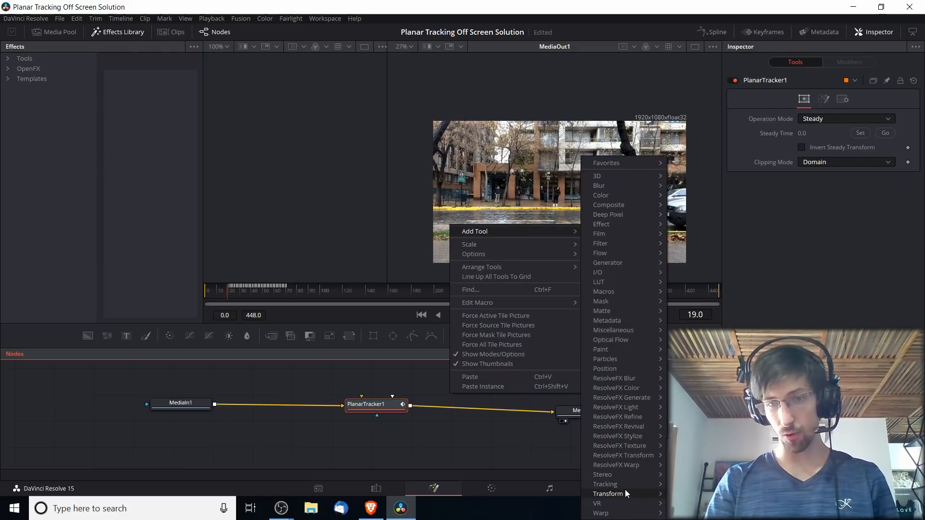
{"action": "left_click", "coordinate": [608, 494]}
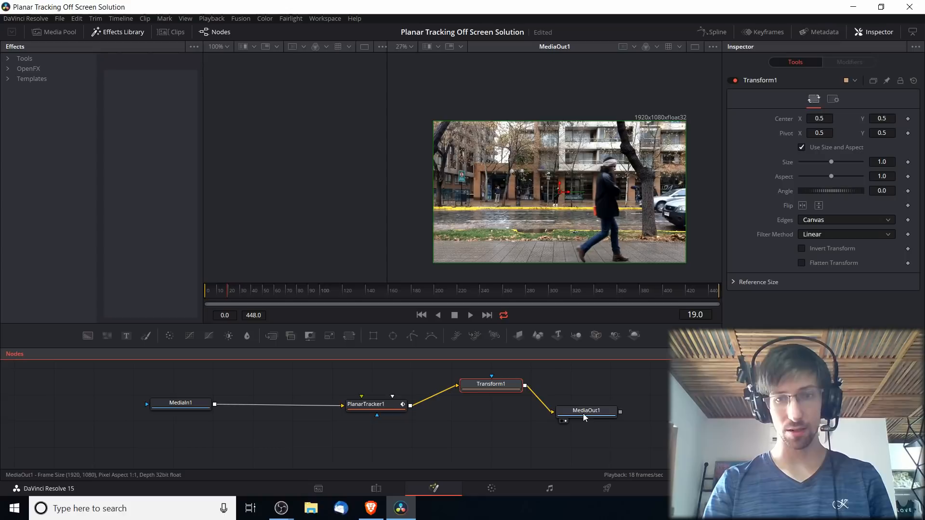
{"action": "left_click", "coordinate": [366, 404]}
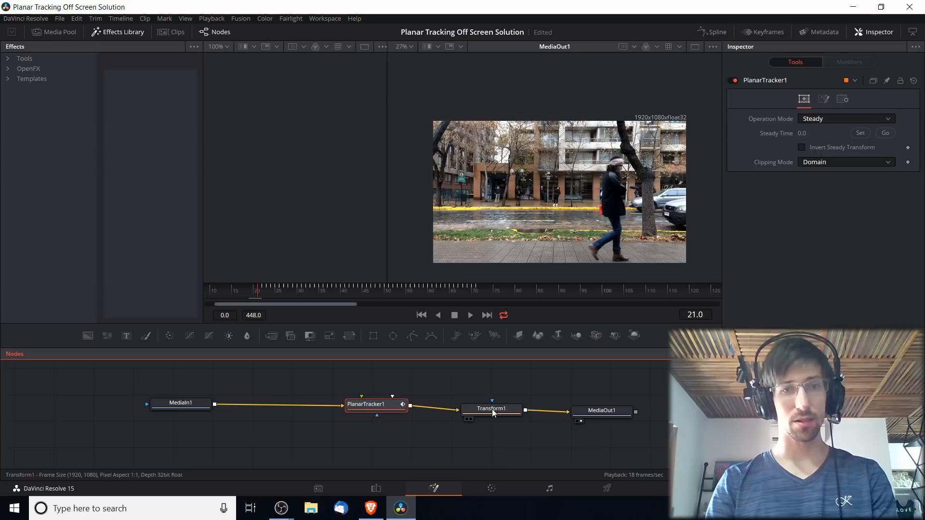
Step: Scale Transform1 to size 1.7 with centre X 0.148, and keyframe its centre
{"action": "left_click", "coordinate": [491, 410]}
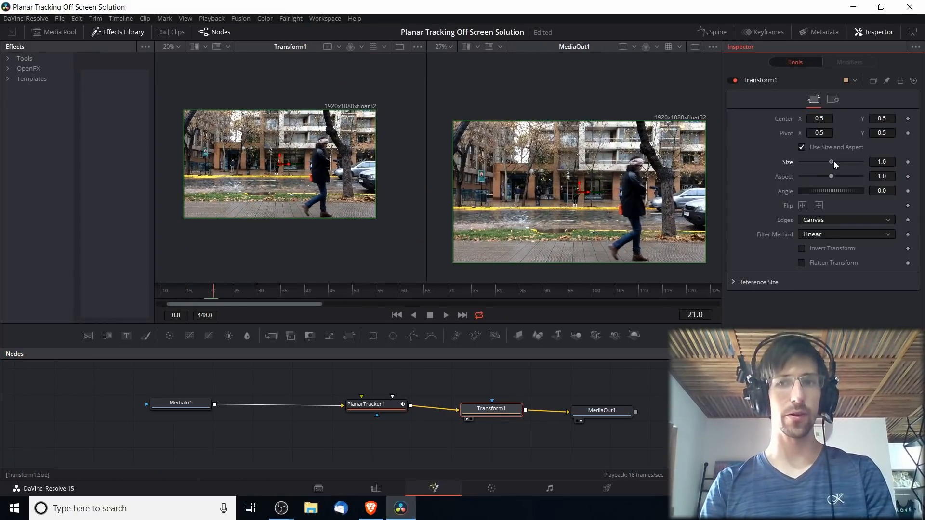
{"action": "left_click_drag", "start_coordinate": [833, 161], "coordinate": [841, 162]}
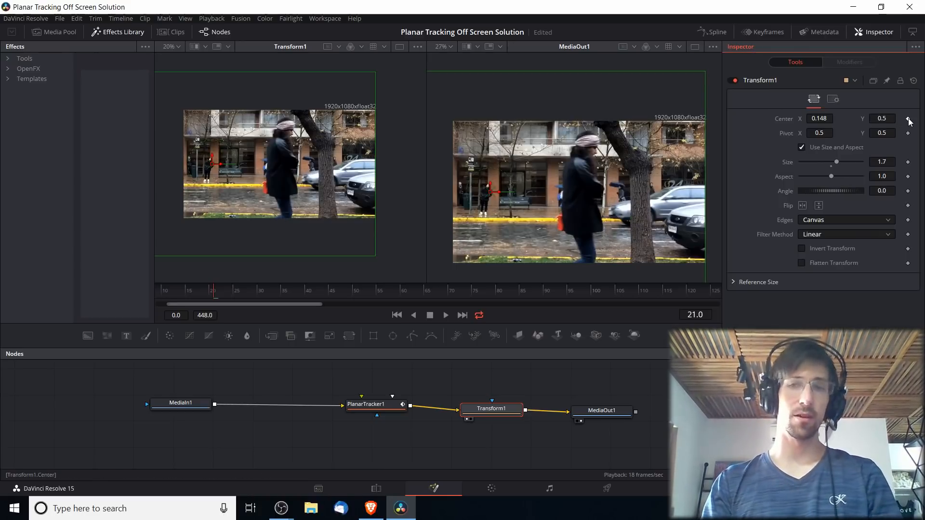
{"action": "left_click", "coordinate": [491, 408]}
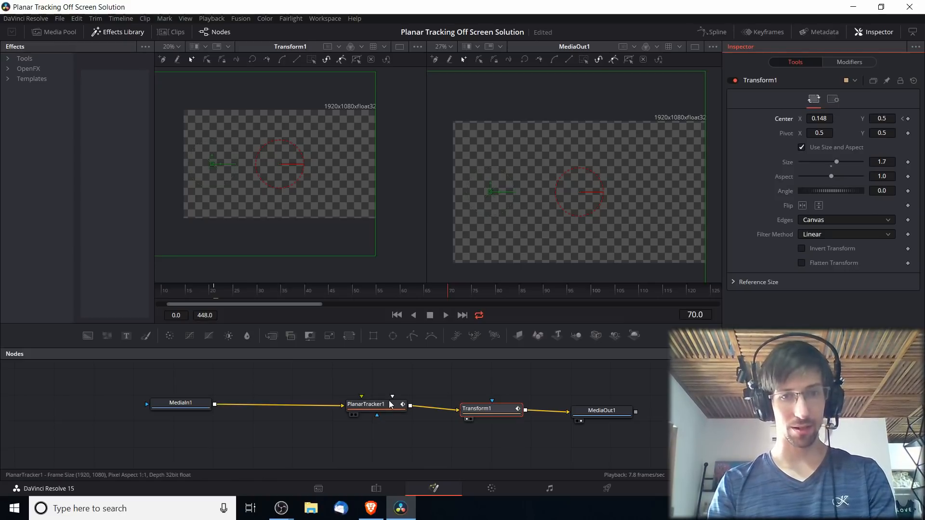
{"action": "left_click", "coordinate": [366, 404]}
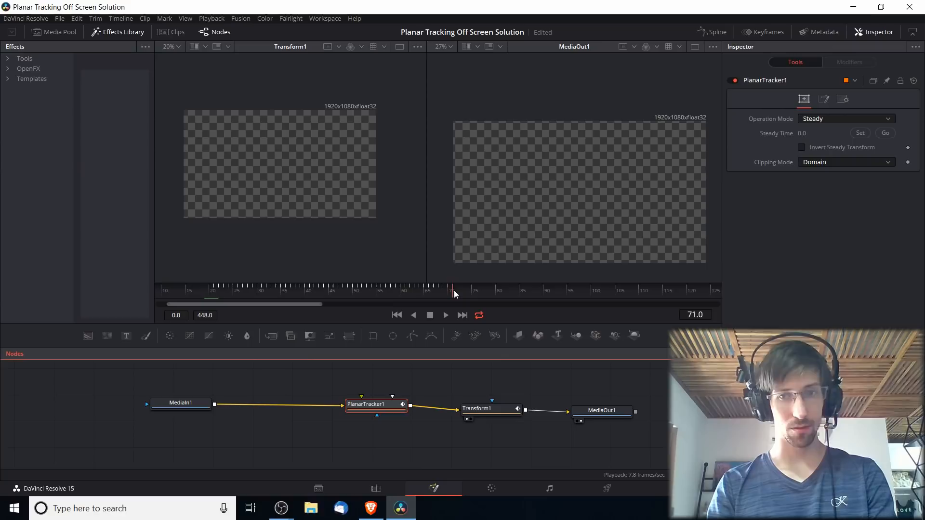
Step: Load PlanarTracker1 and Transform1 into the two viewers, with the Spline panel open
{"action": "left_click", "coordinate": [478, 409]}
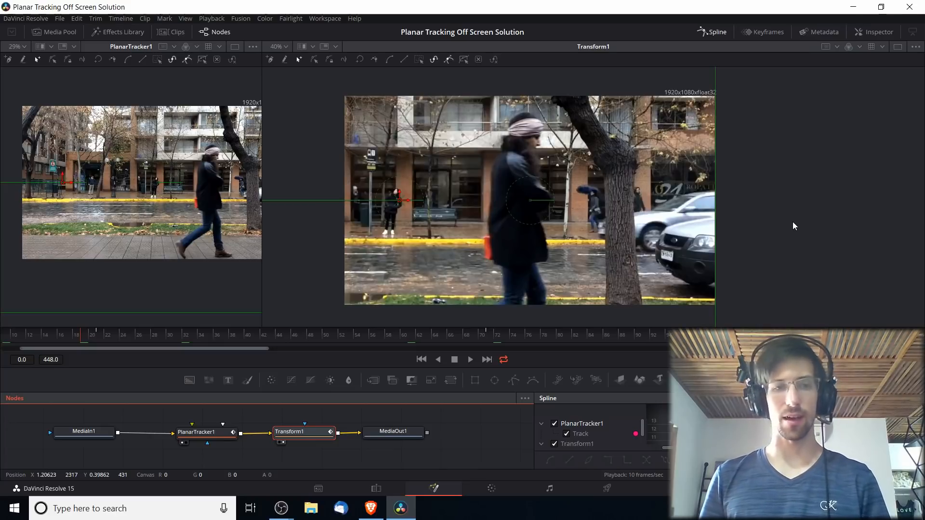
{"action": "left_click", "coordinate": [61, 340]}
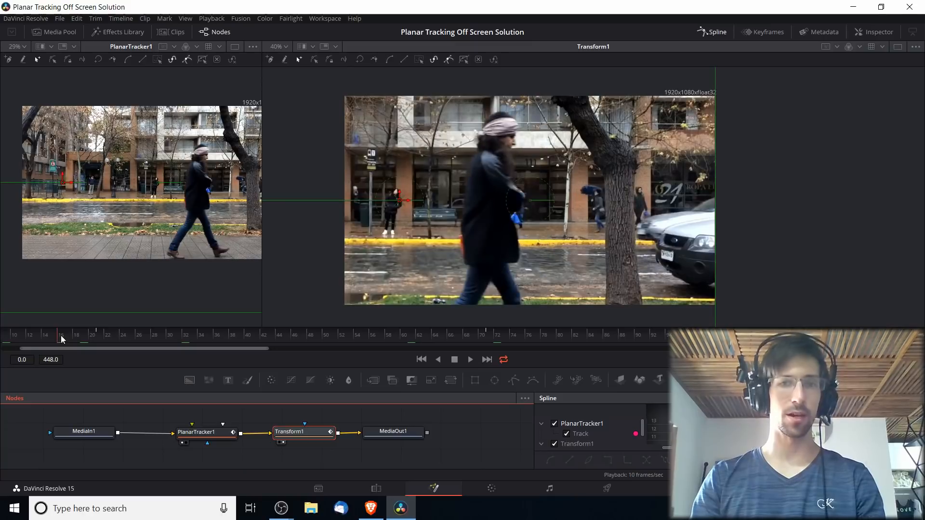
{"action": "left_click", "coordinate": [468, 360]}
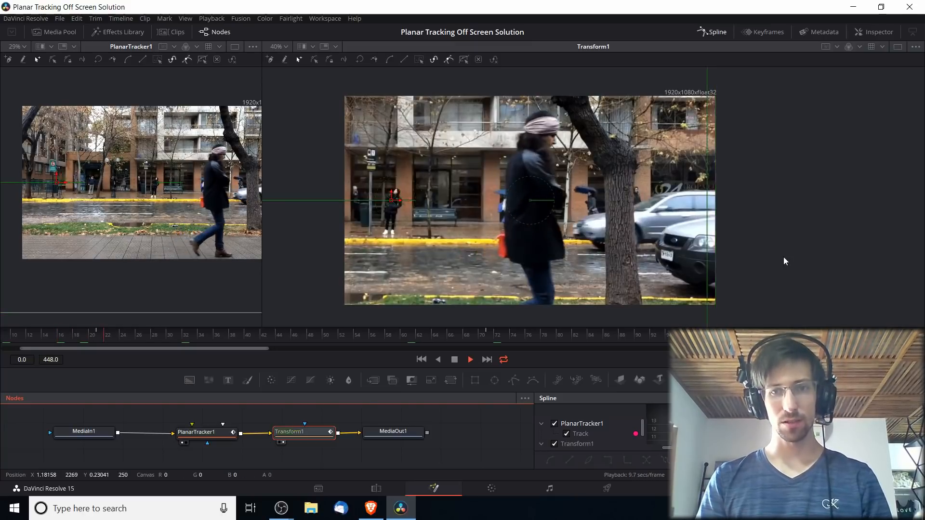